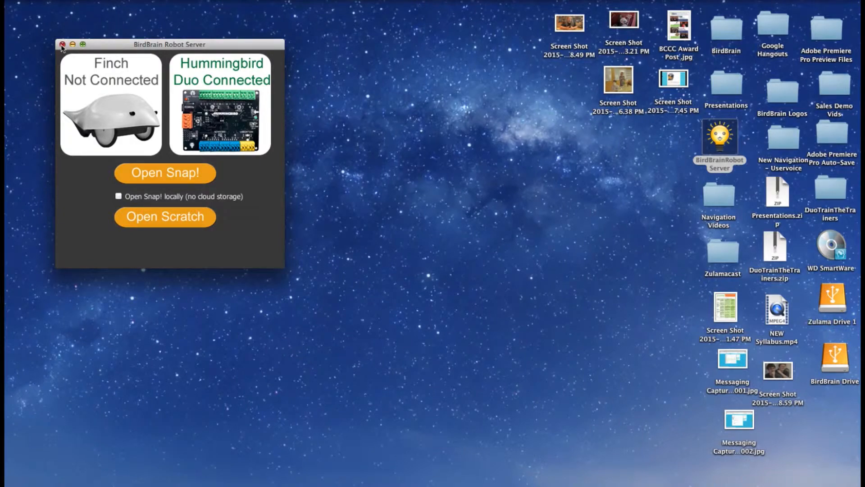
Step: Close the BirdBrain Robot Server window, quitting the server and leaving the desktop
left_click(62, 44)
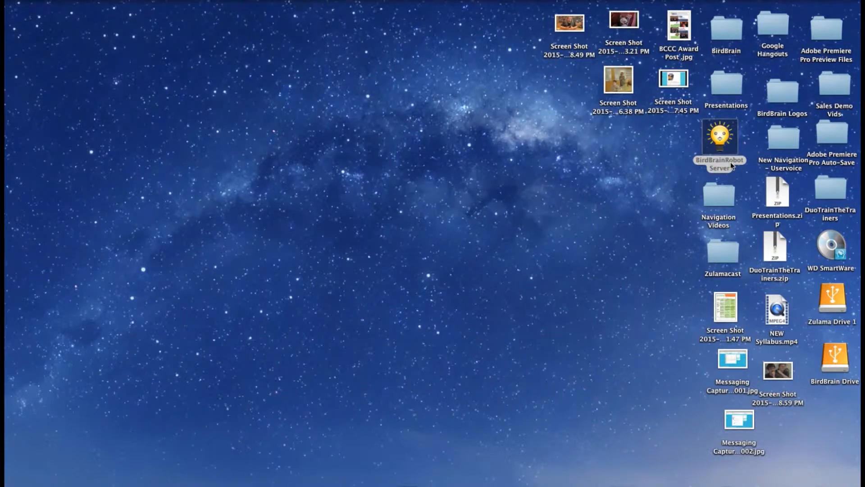
mouse_move(739, 168)
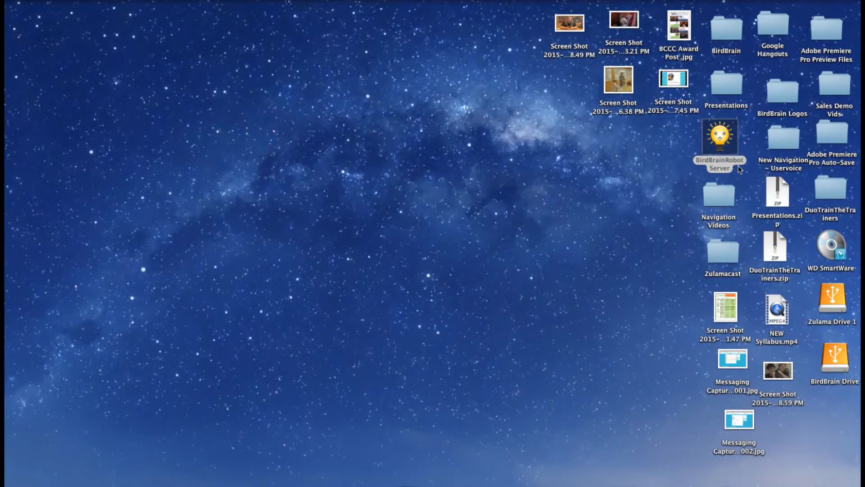
mouse_move(733, 168)
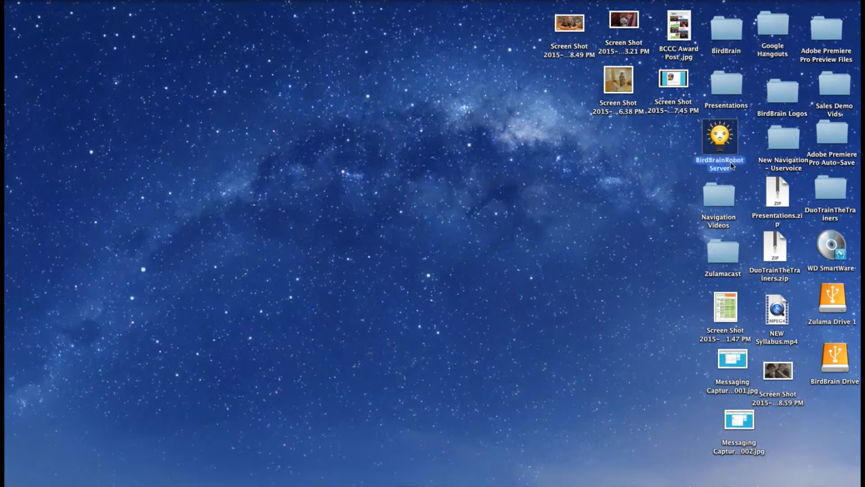
Step: Relaunch BirdBrainRobot Server from the desktop and open Snap! with the HummingbirdStart project
double_click(720, 138)
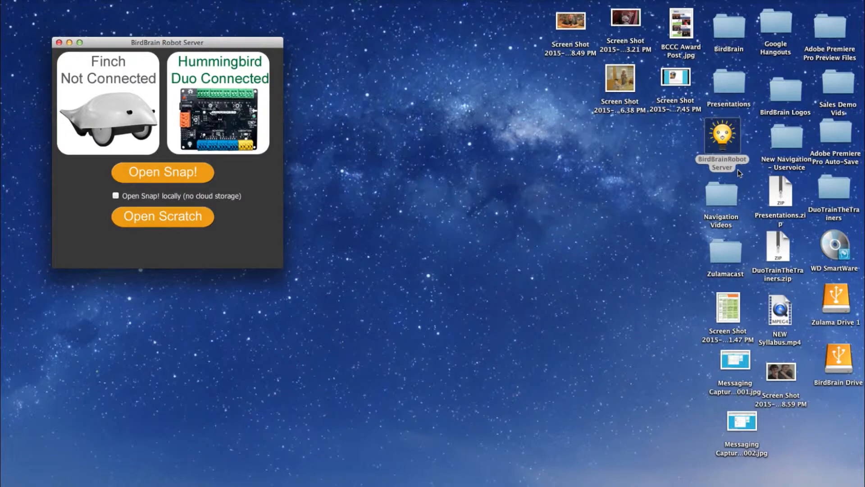
left_click(162, 173)
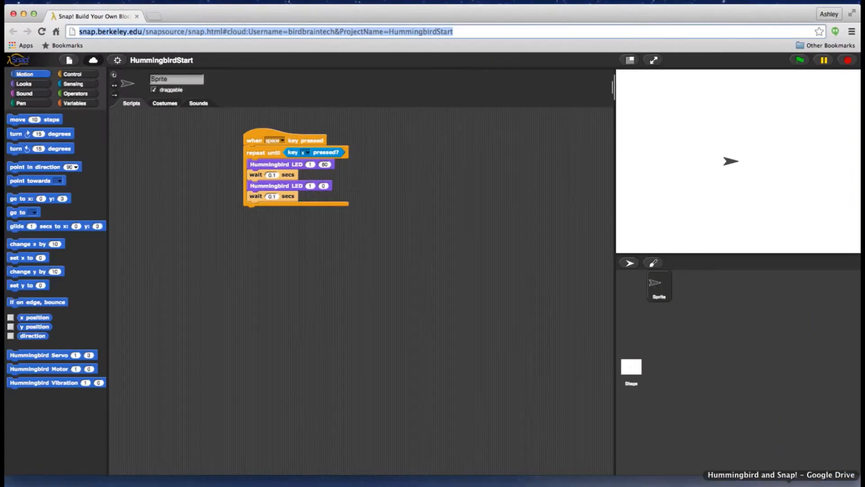
mouse_move(527, 203)
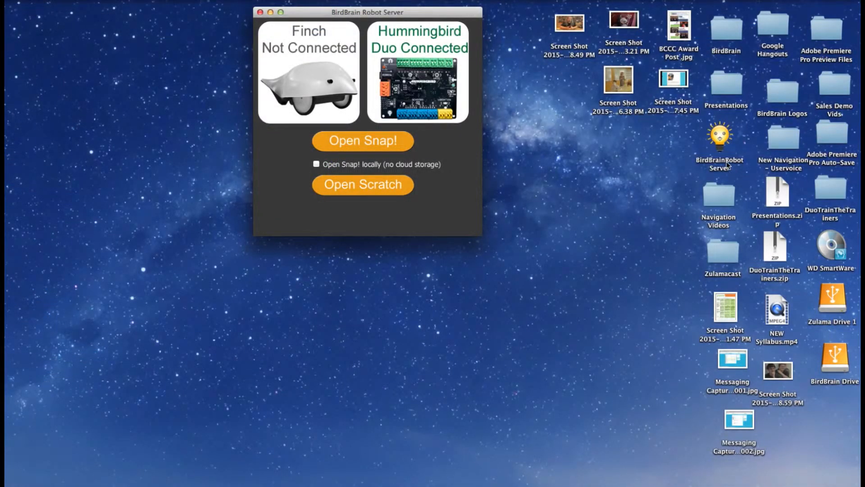
Step: Open the Get Info window for the BirdBrainRobot Server desktop icon
left_click(718, 140)
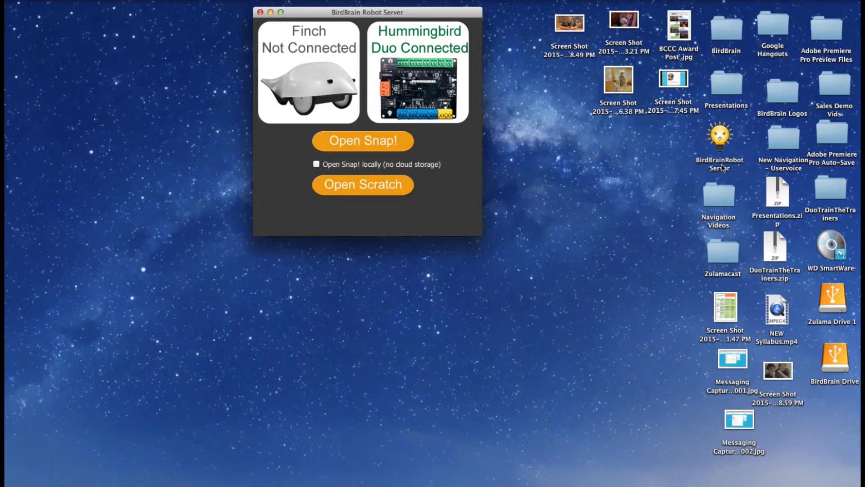
right_click(720, 140)
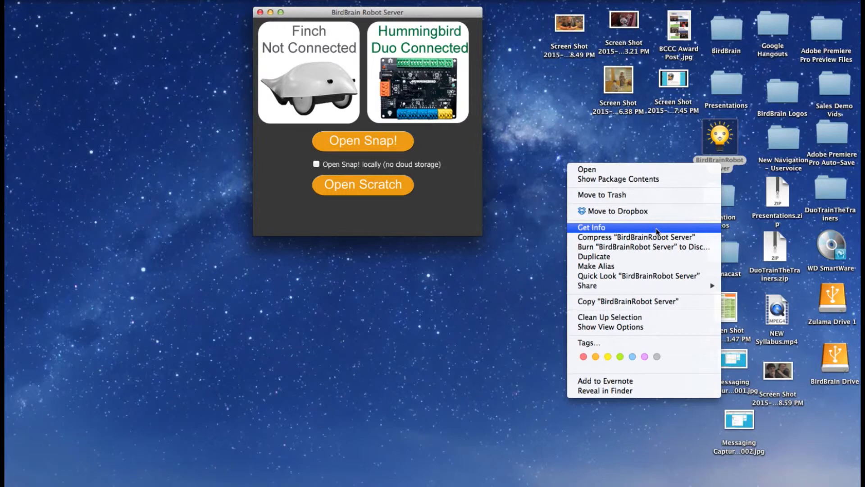
left_click(590, 226)
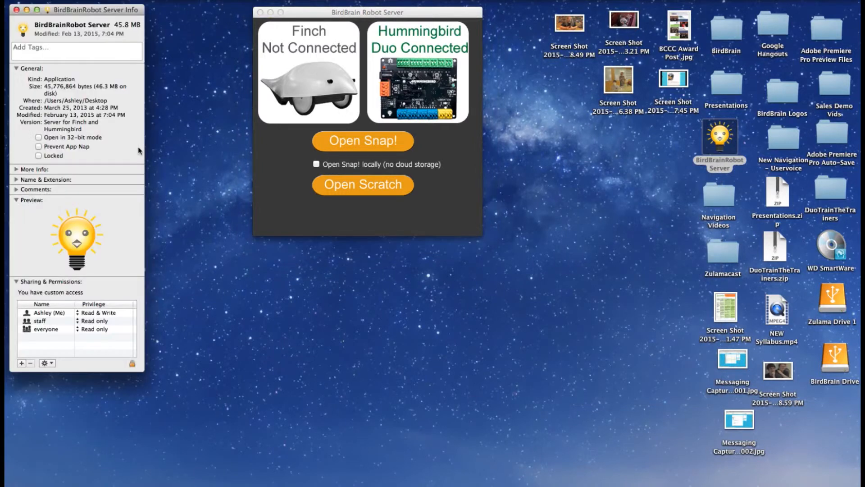
mouse_move(125, 69)
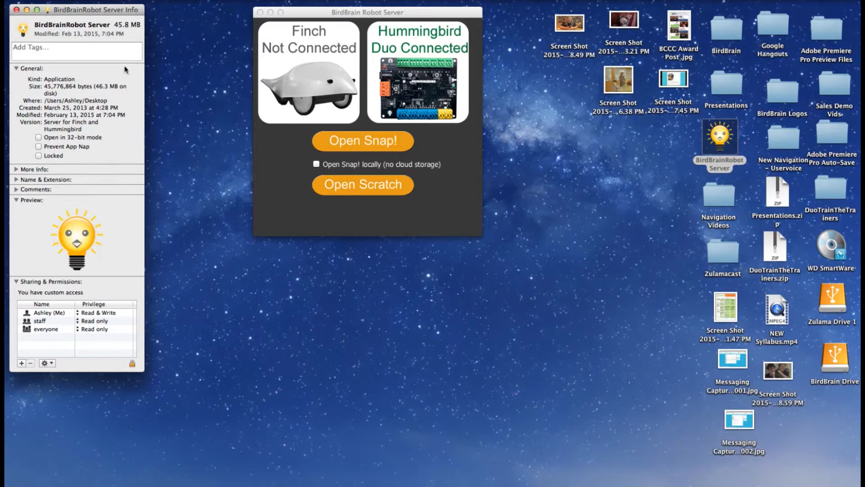
mouse_move(39, 153)
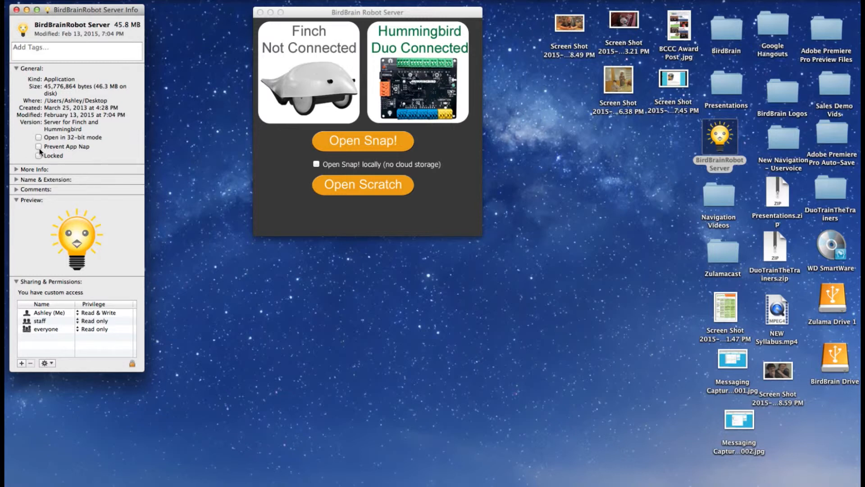
Step: Check Prevent App Nap for BirdBrainRobot Server, then open Snap! in the browser
left_click(39, 147)
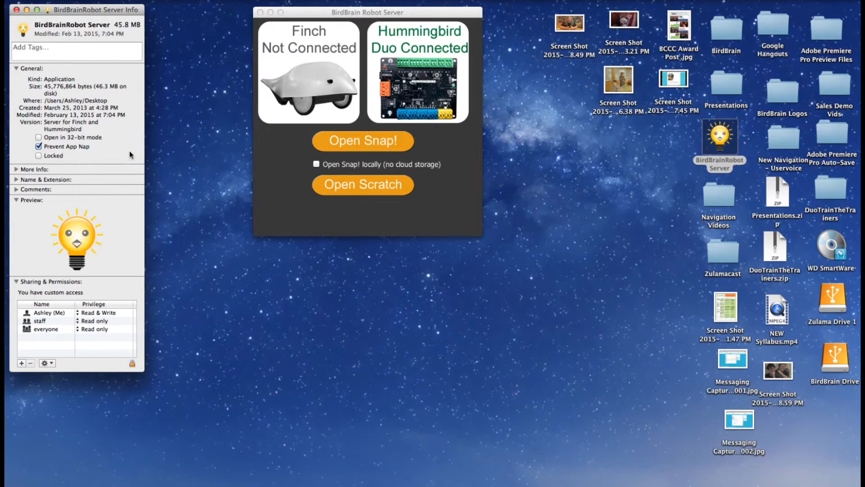
mouse_move(388, 307)
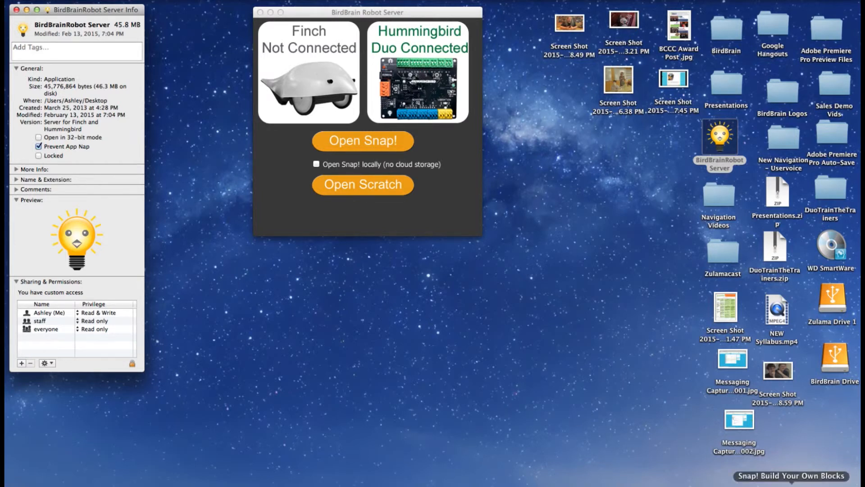
left_click(362, 140)
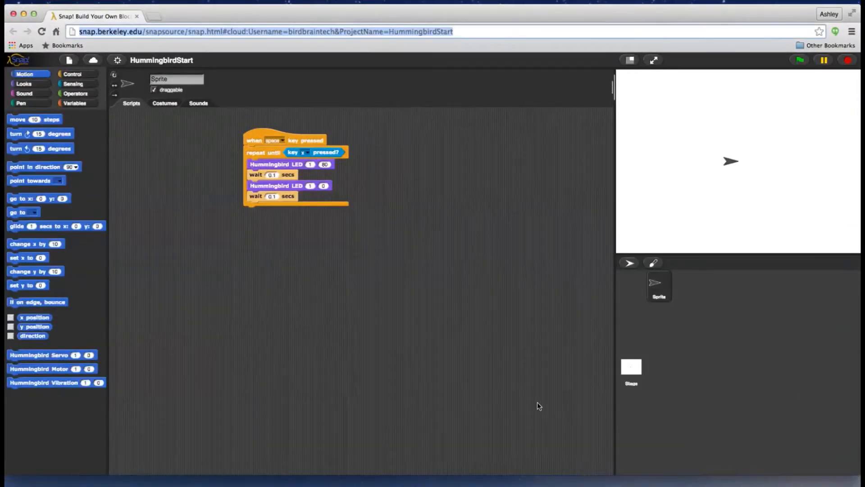